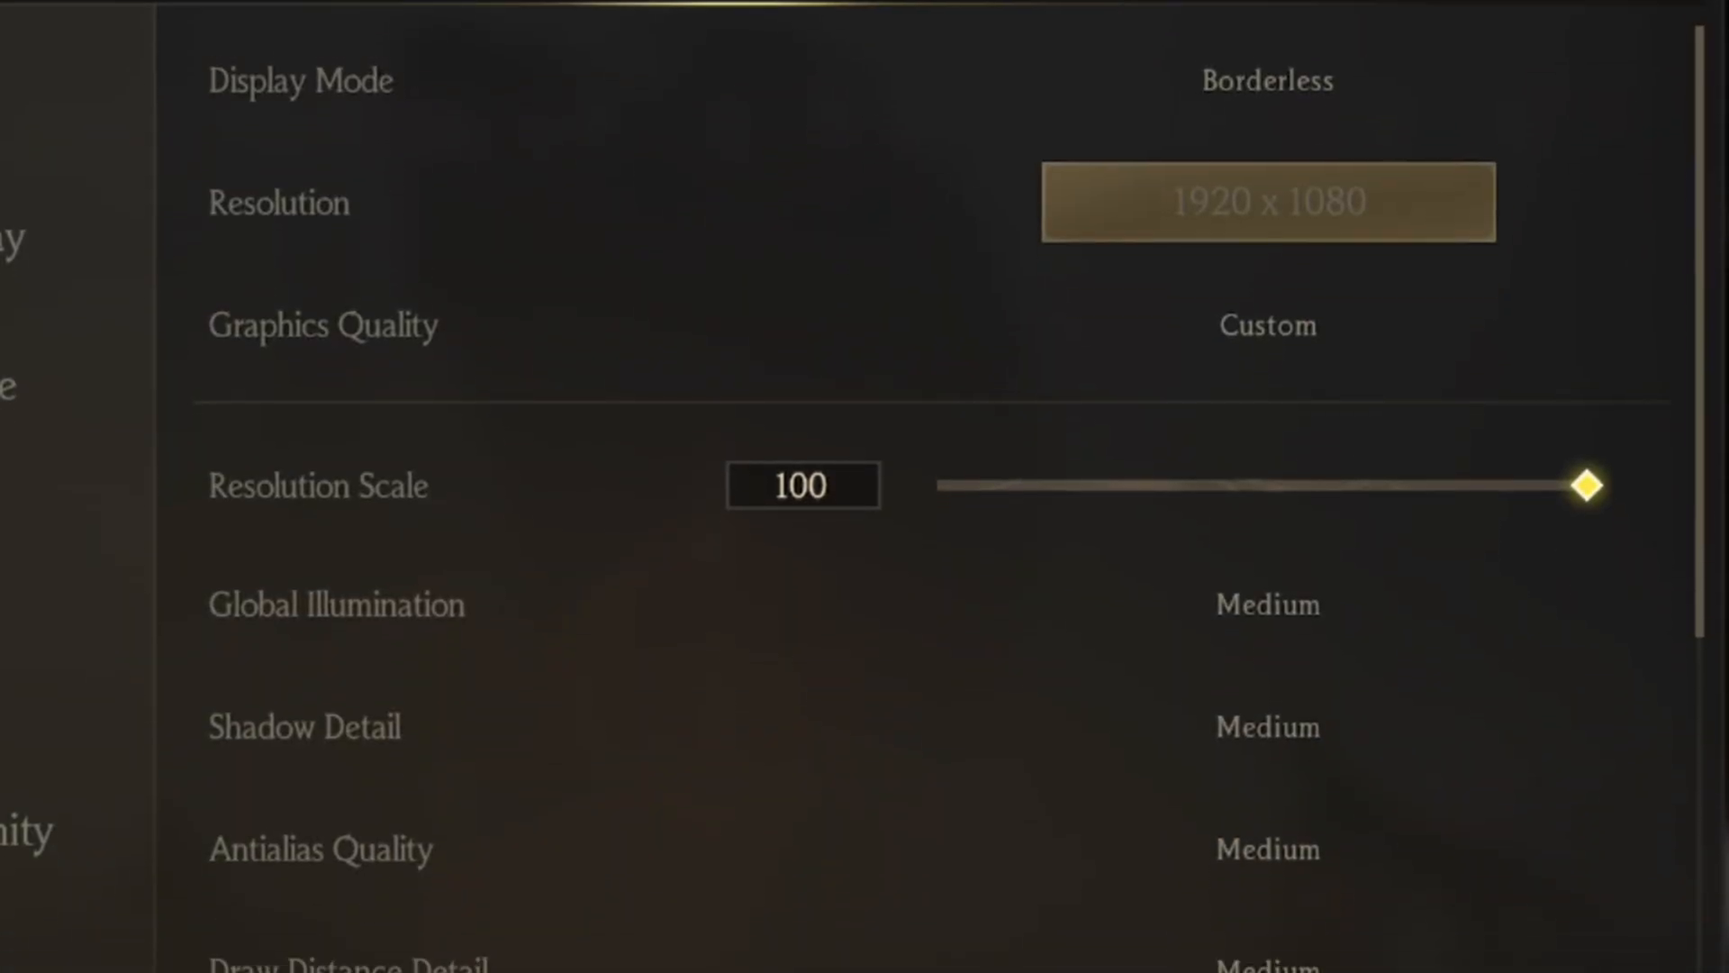
Leave gameplay with Esc to return to the Display options menu
{"action": "scroll", "scroll_direction": "down", "scroll_amount": 3}
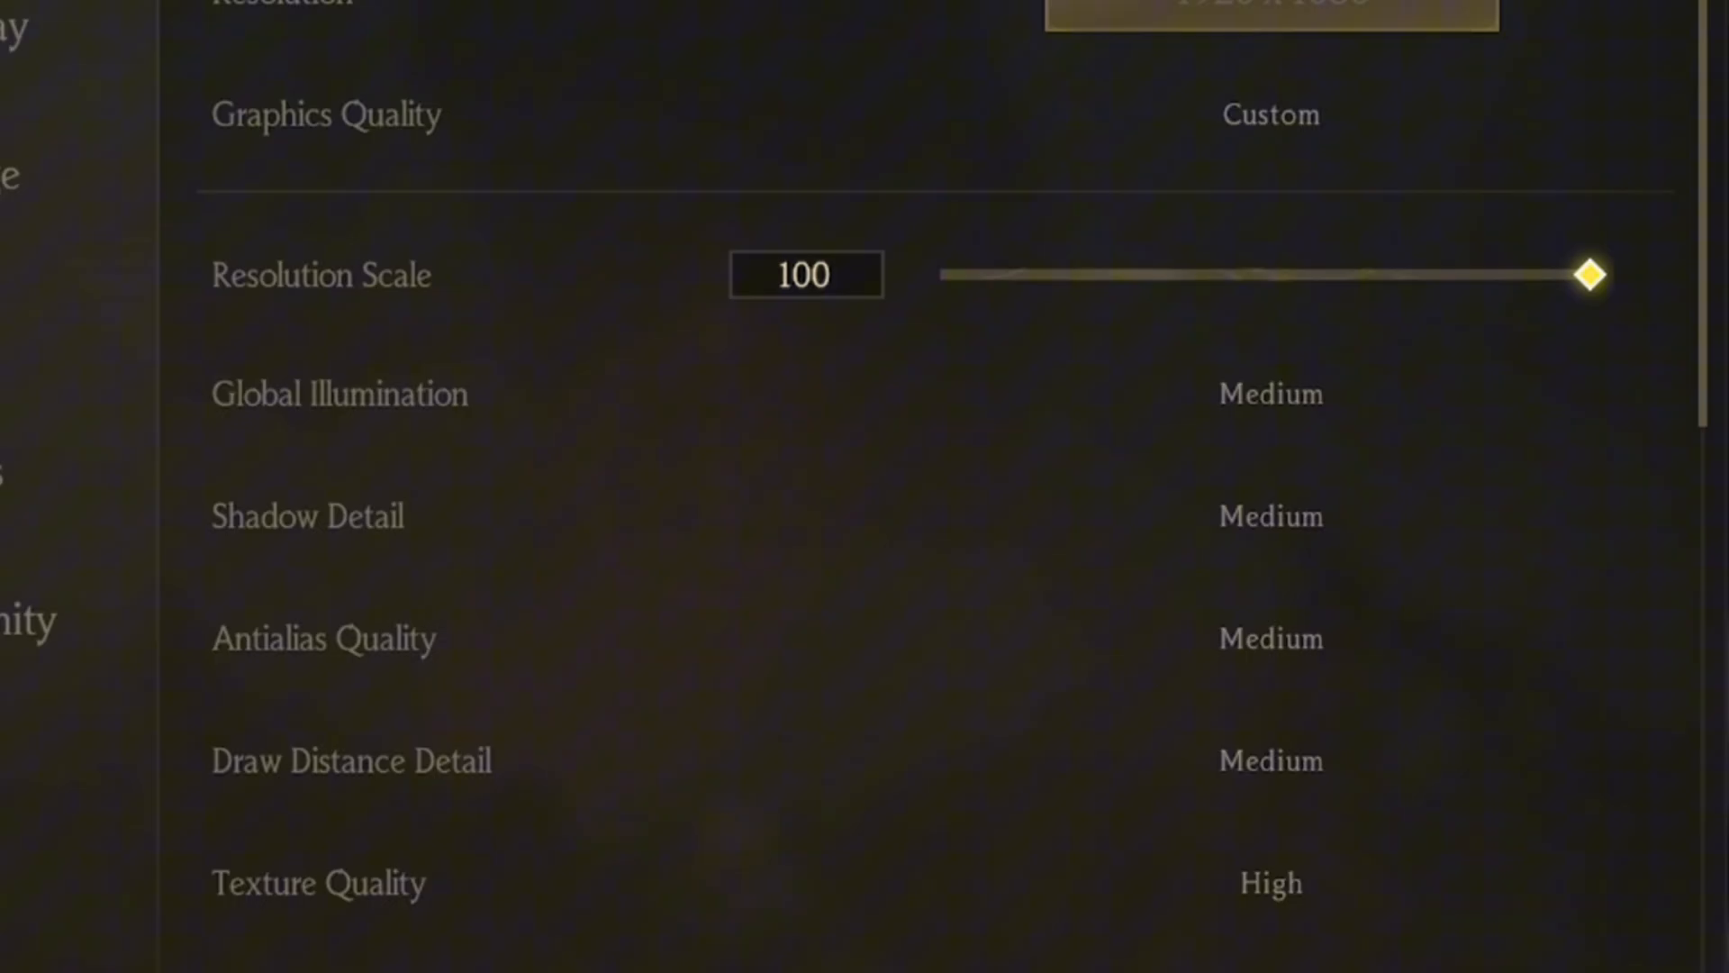
{"action": "scroll", "scroll_direction": "down", "scroll_amount": 3}
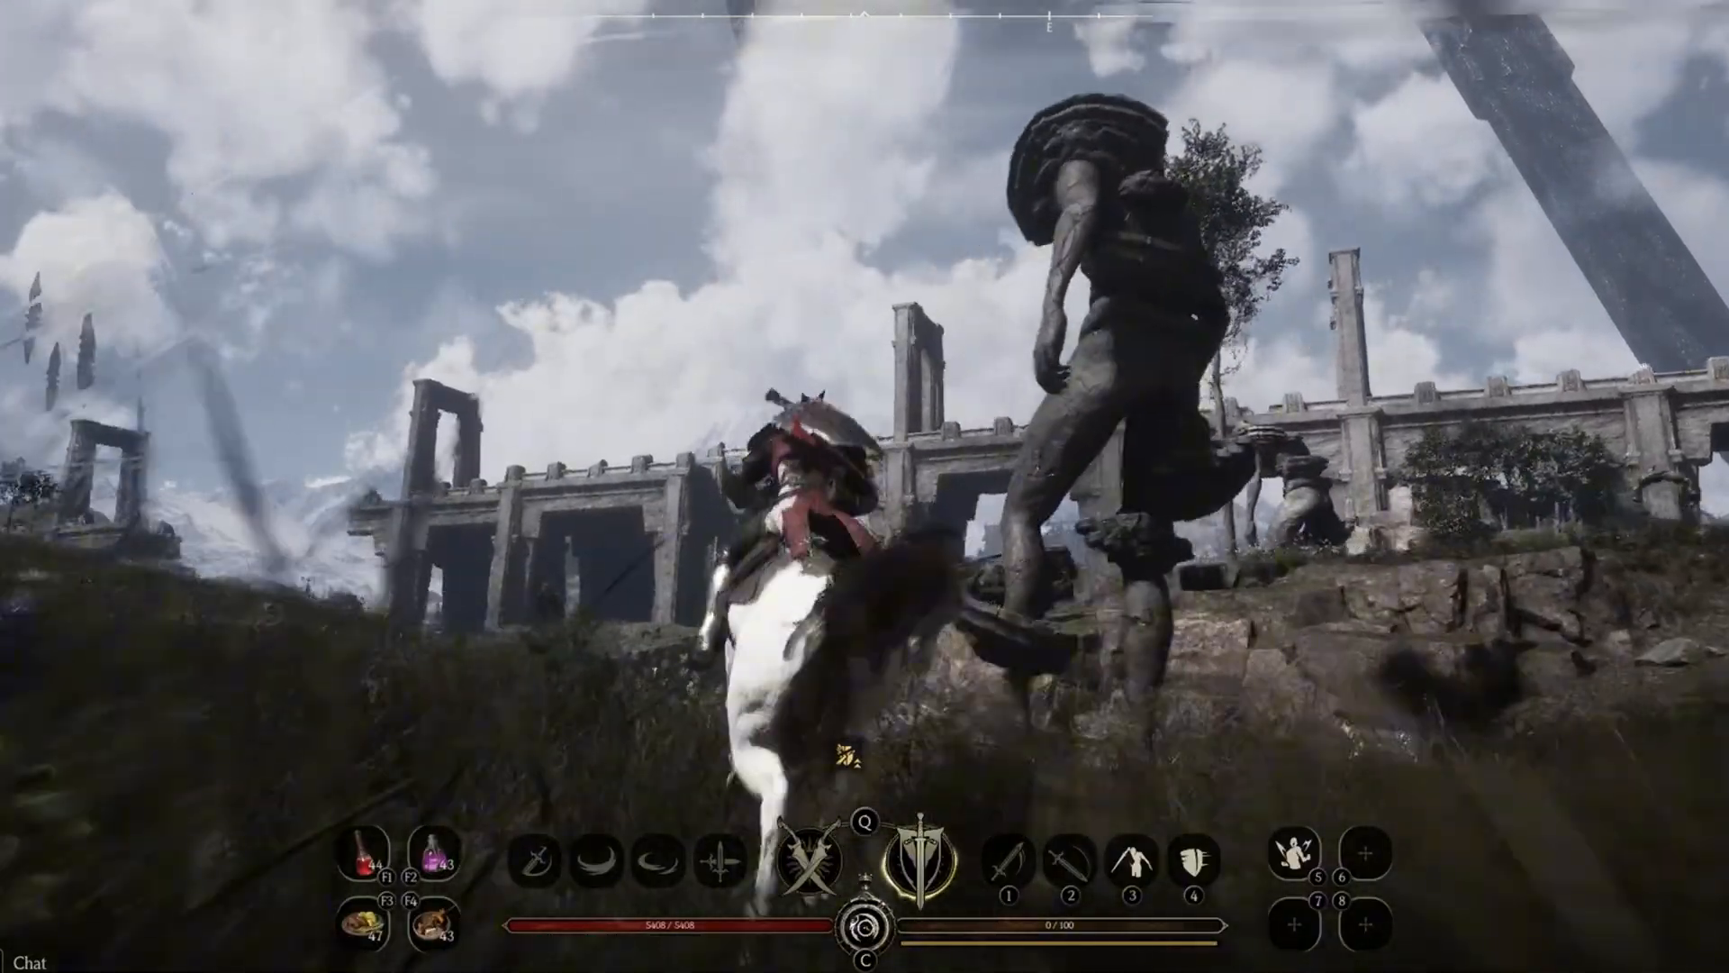
{"action": "key", "text": "Escape"}
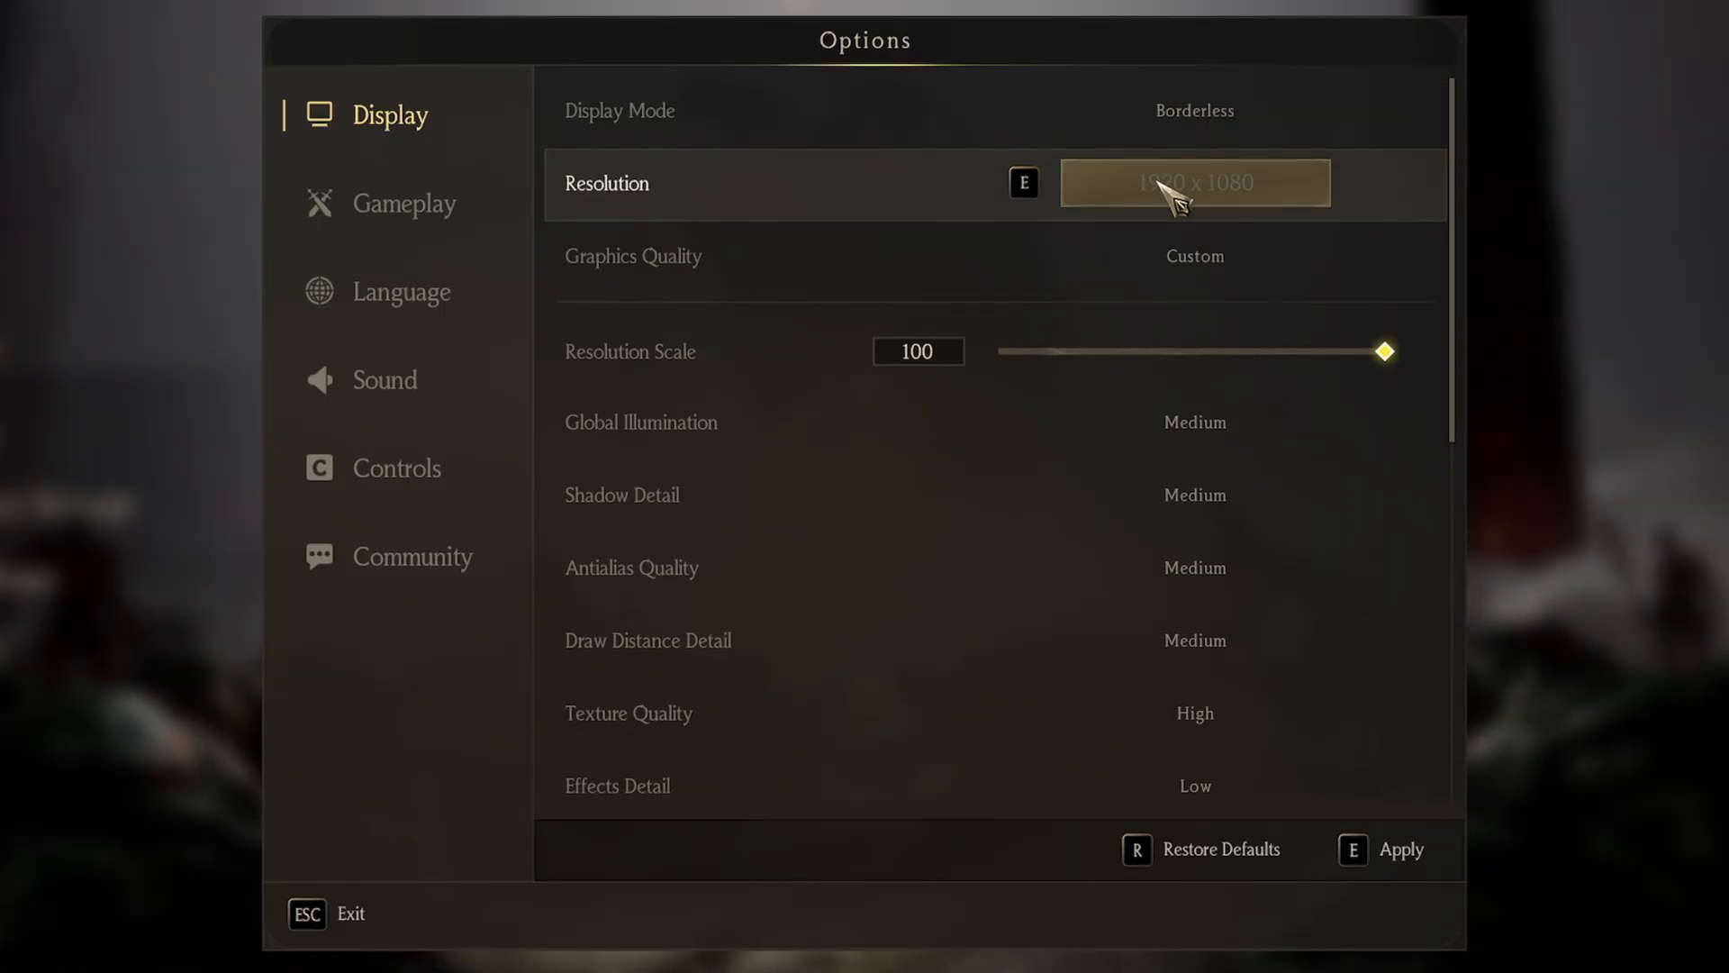
{"action": "mouse_move", "coordinate": [1327, 215]}
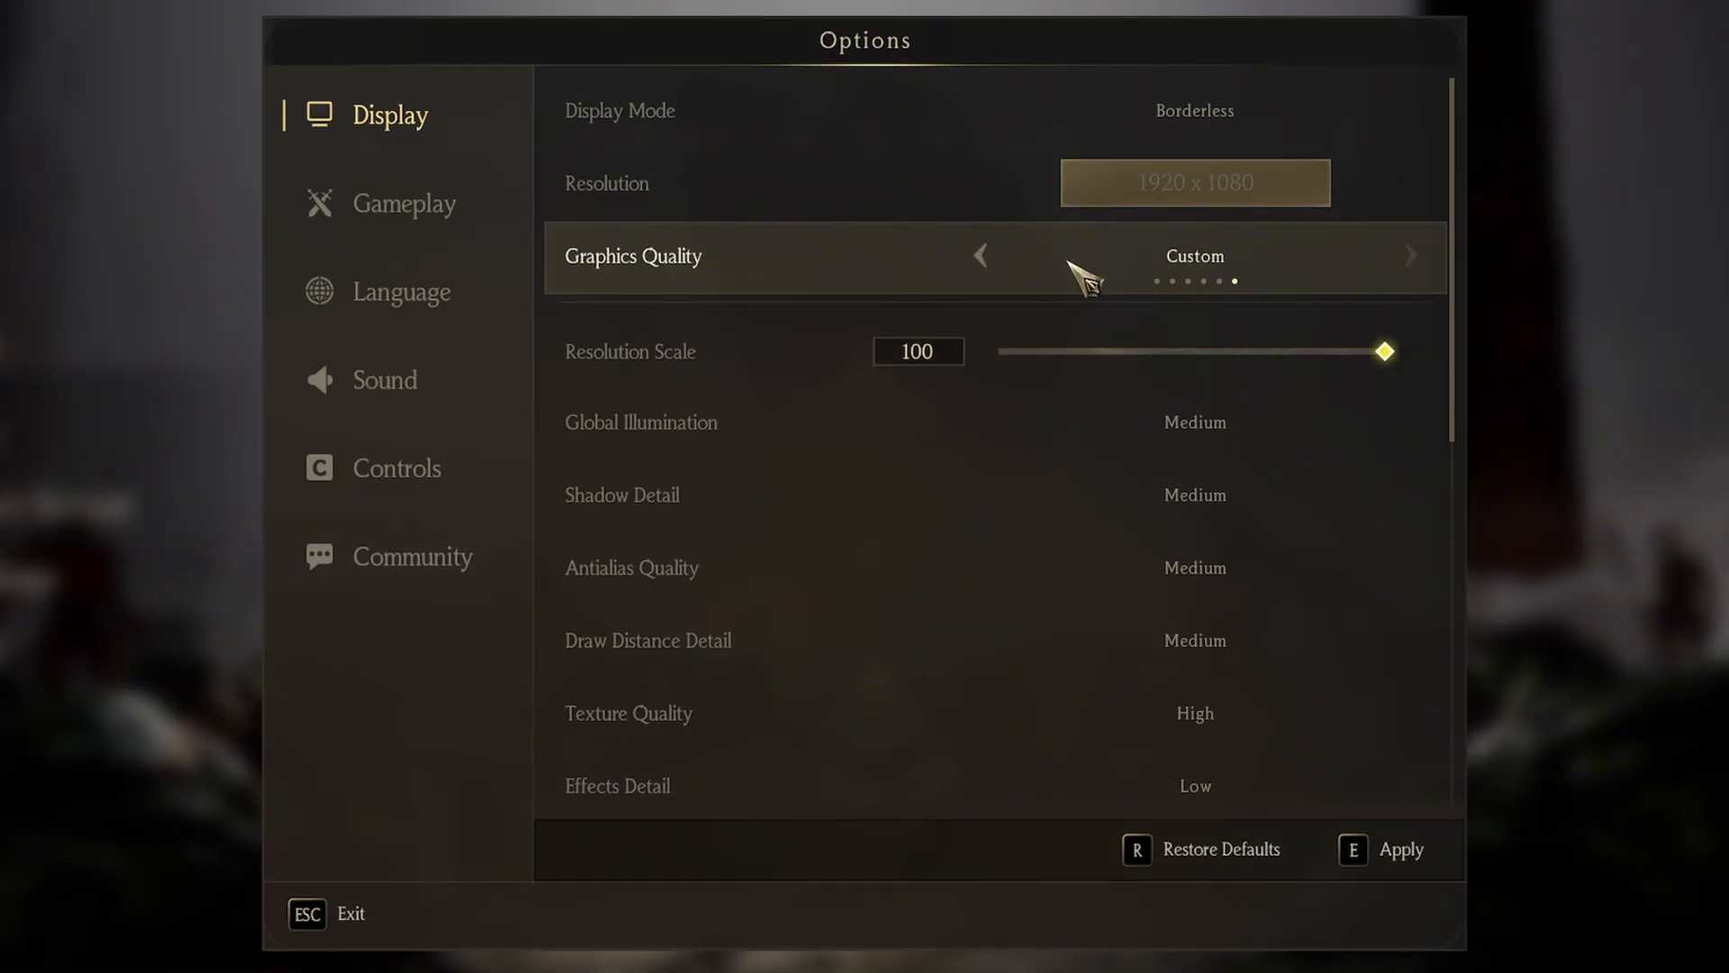
{"action": "mouse_move", "coordinate": [1324, 364]}
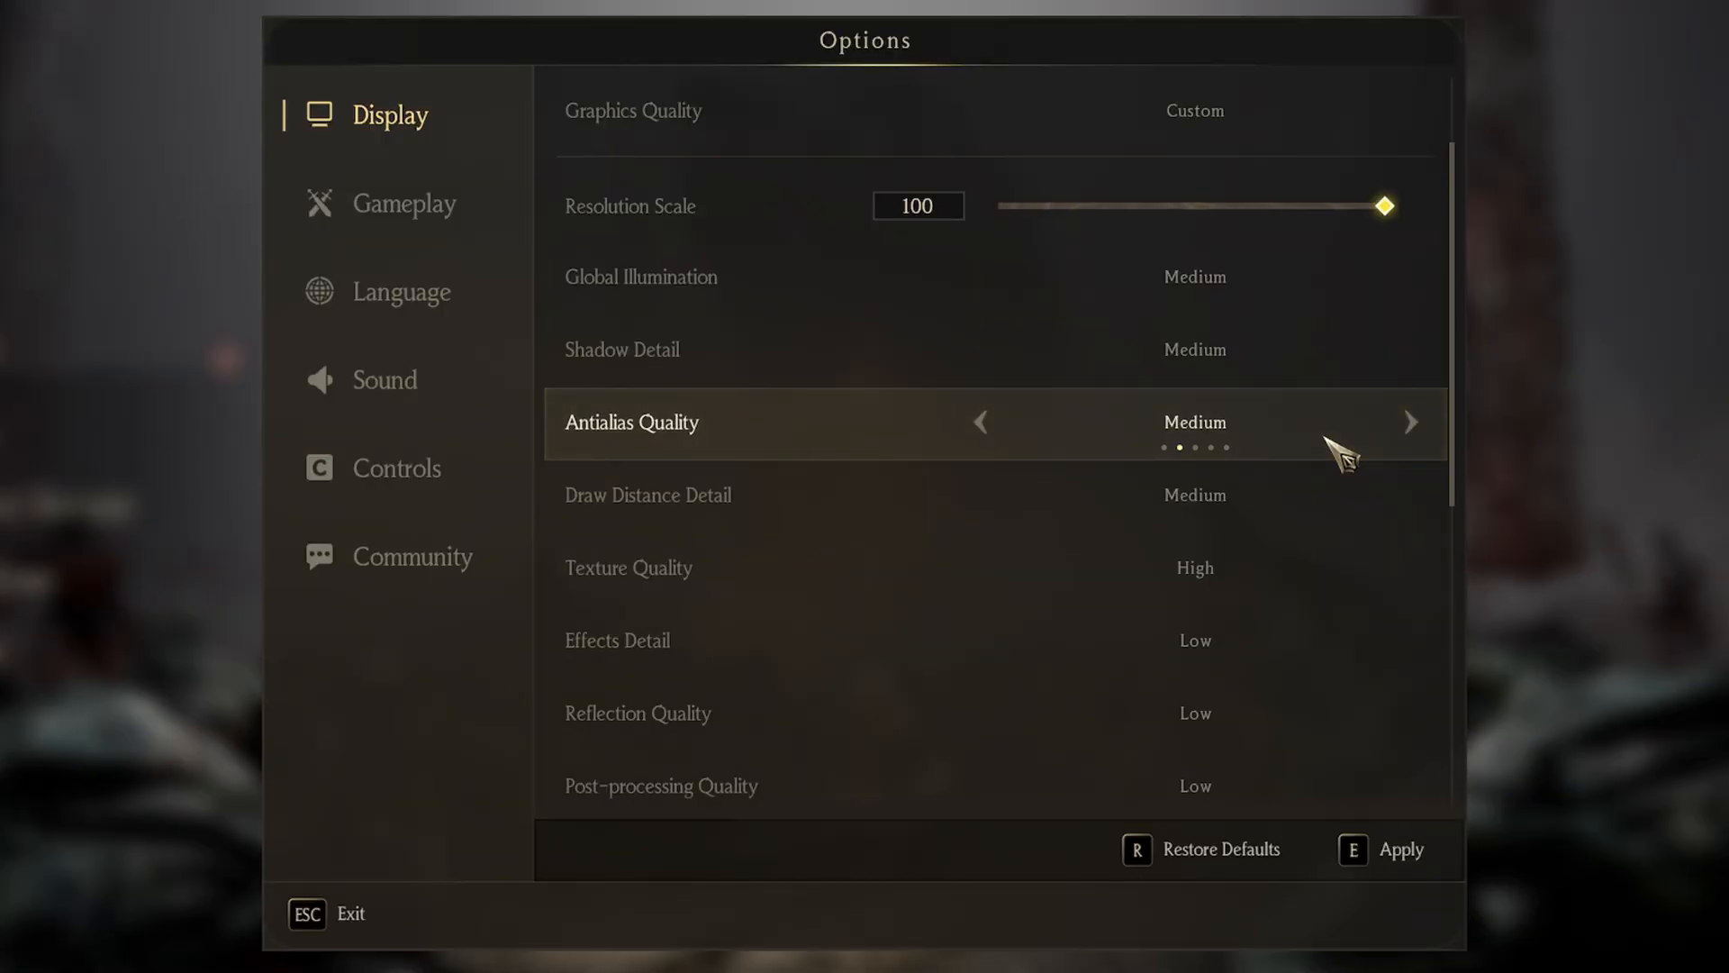
{"action": "mouse_move", "coordinate": [1313, 530]}
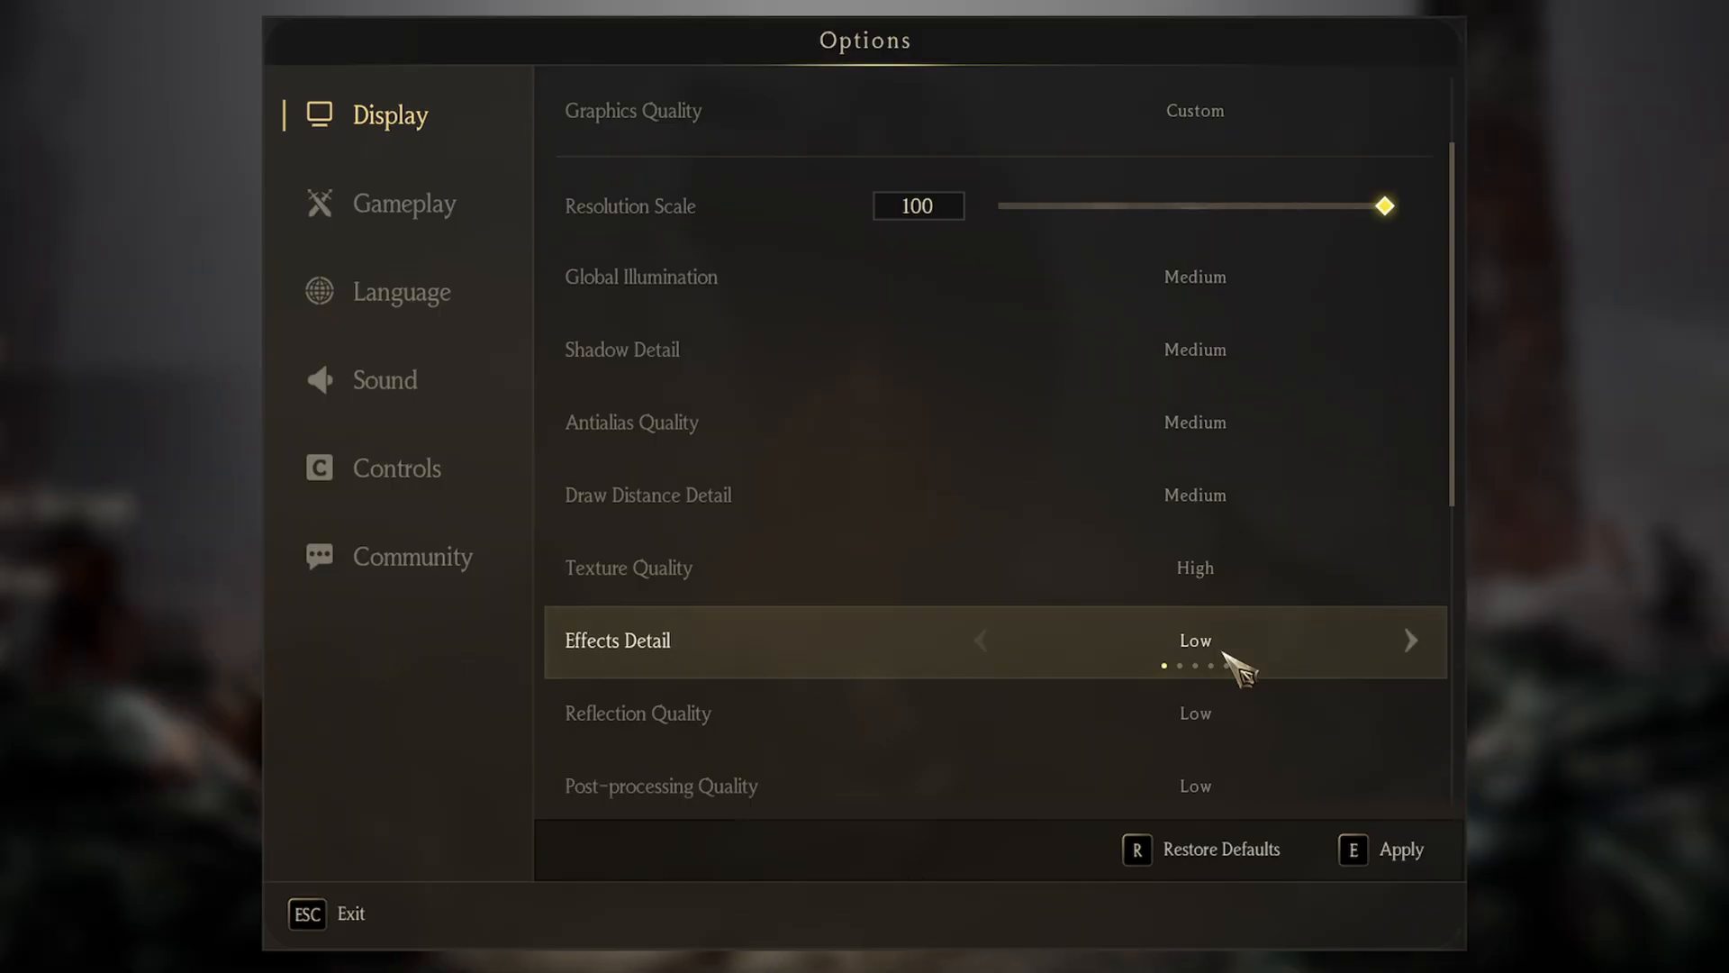
{"action": "mouse_move", "coordinate": [1163, 722]}
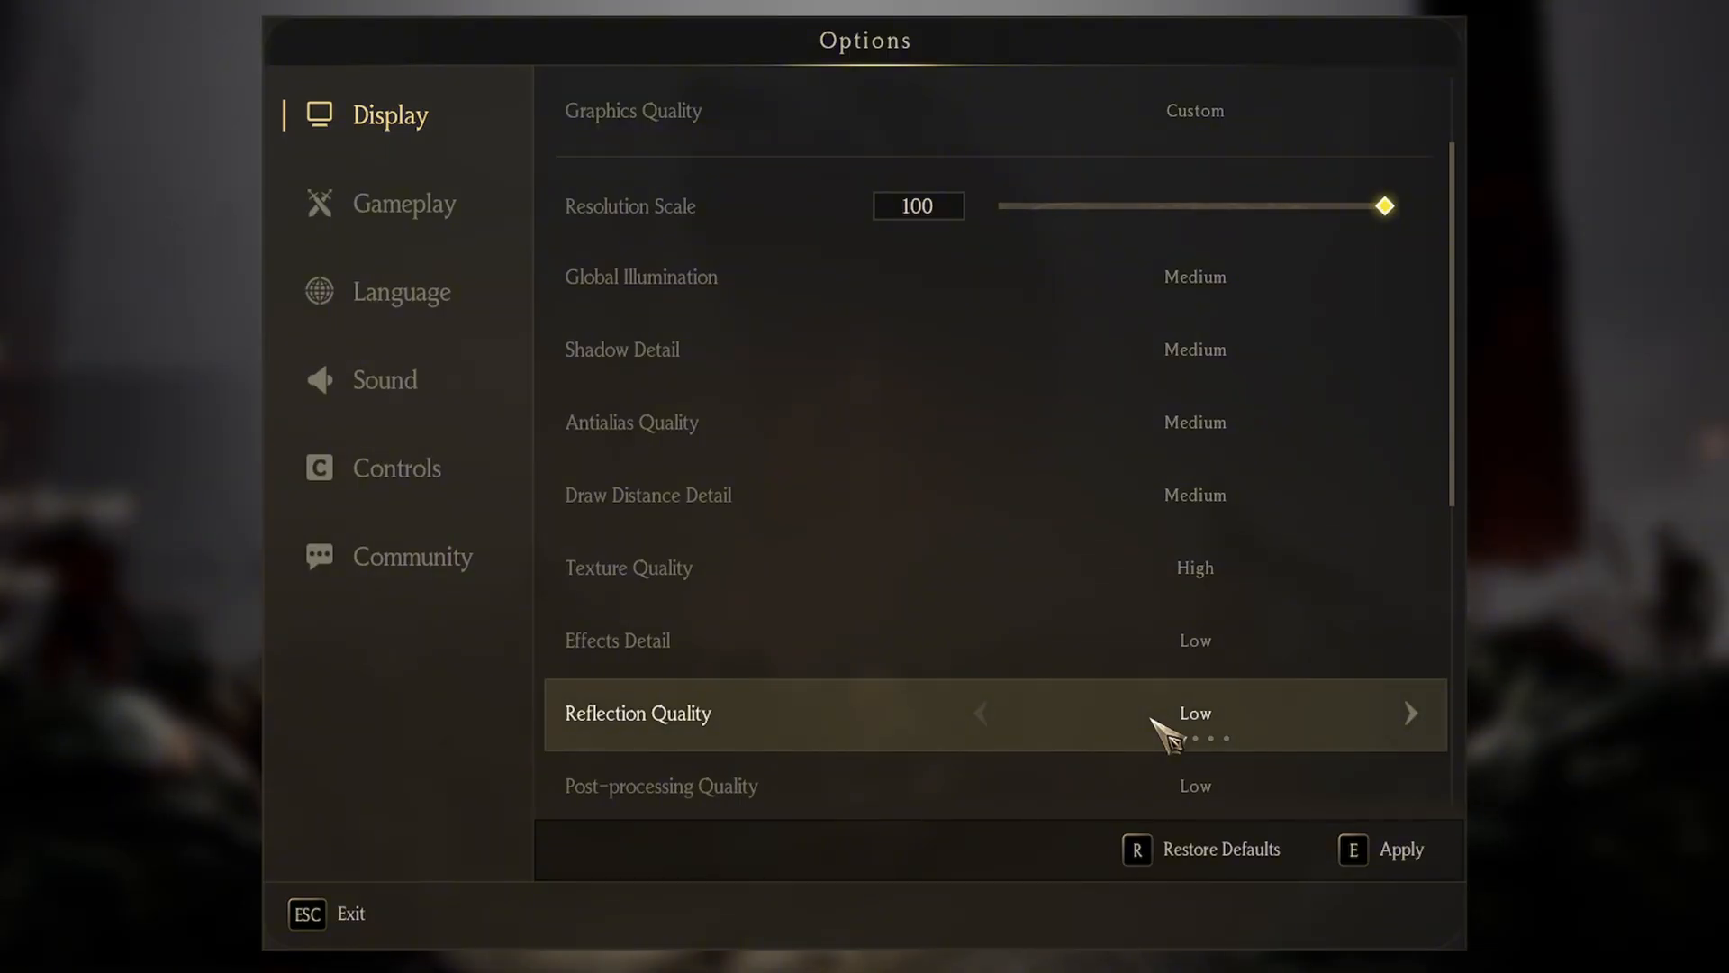
{"action": "scroll", "scroll_direction": "down", "scroll_amount": 3}
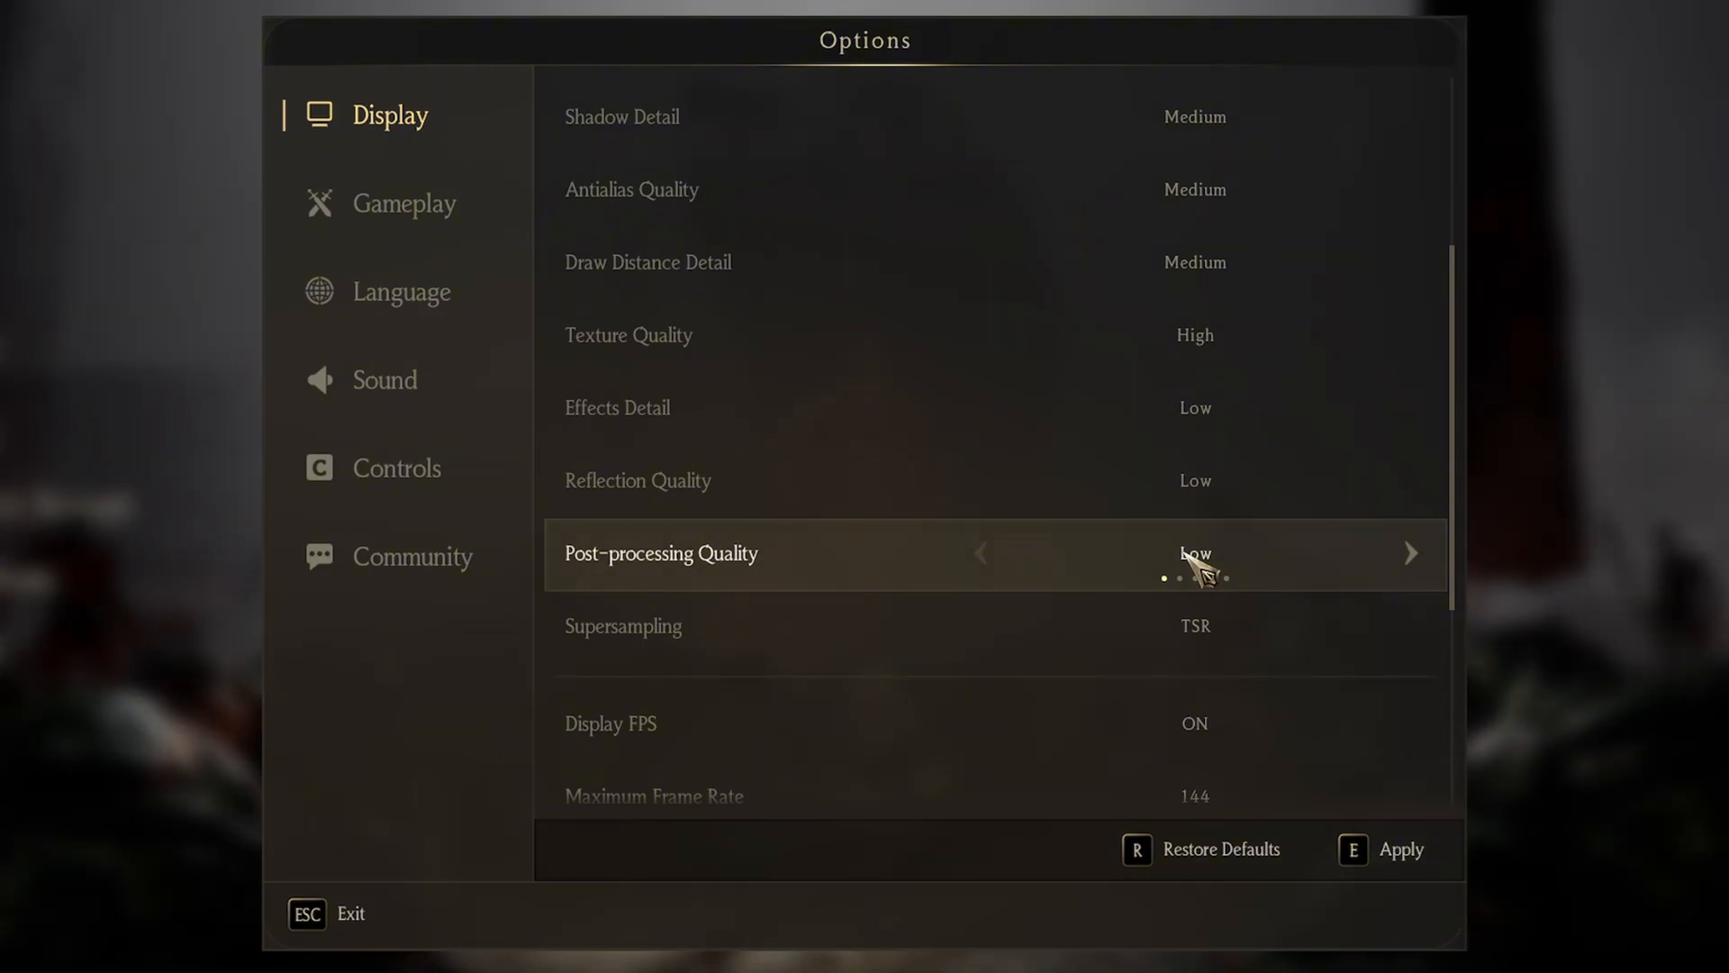
{"action": "mouse_move", "coordinate": [1317, 657]}
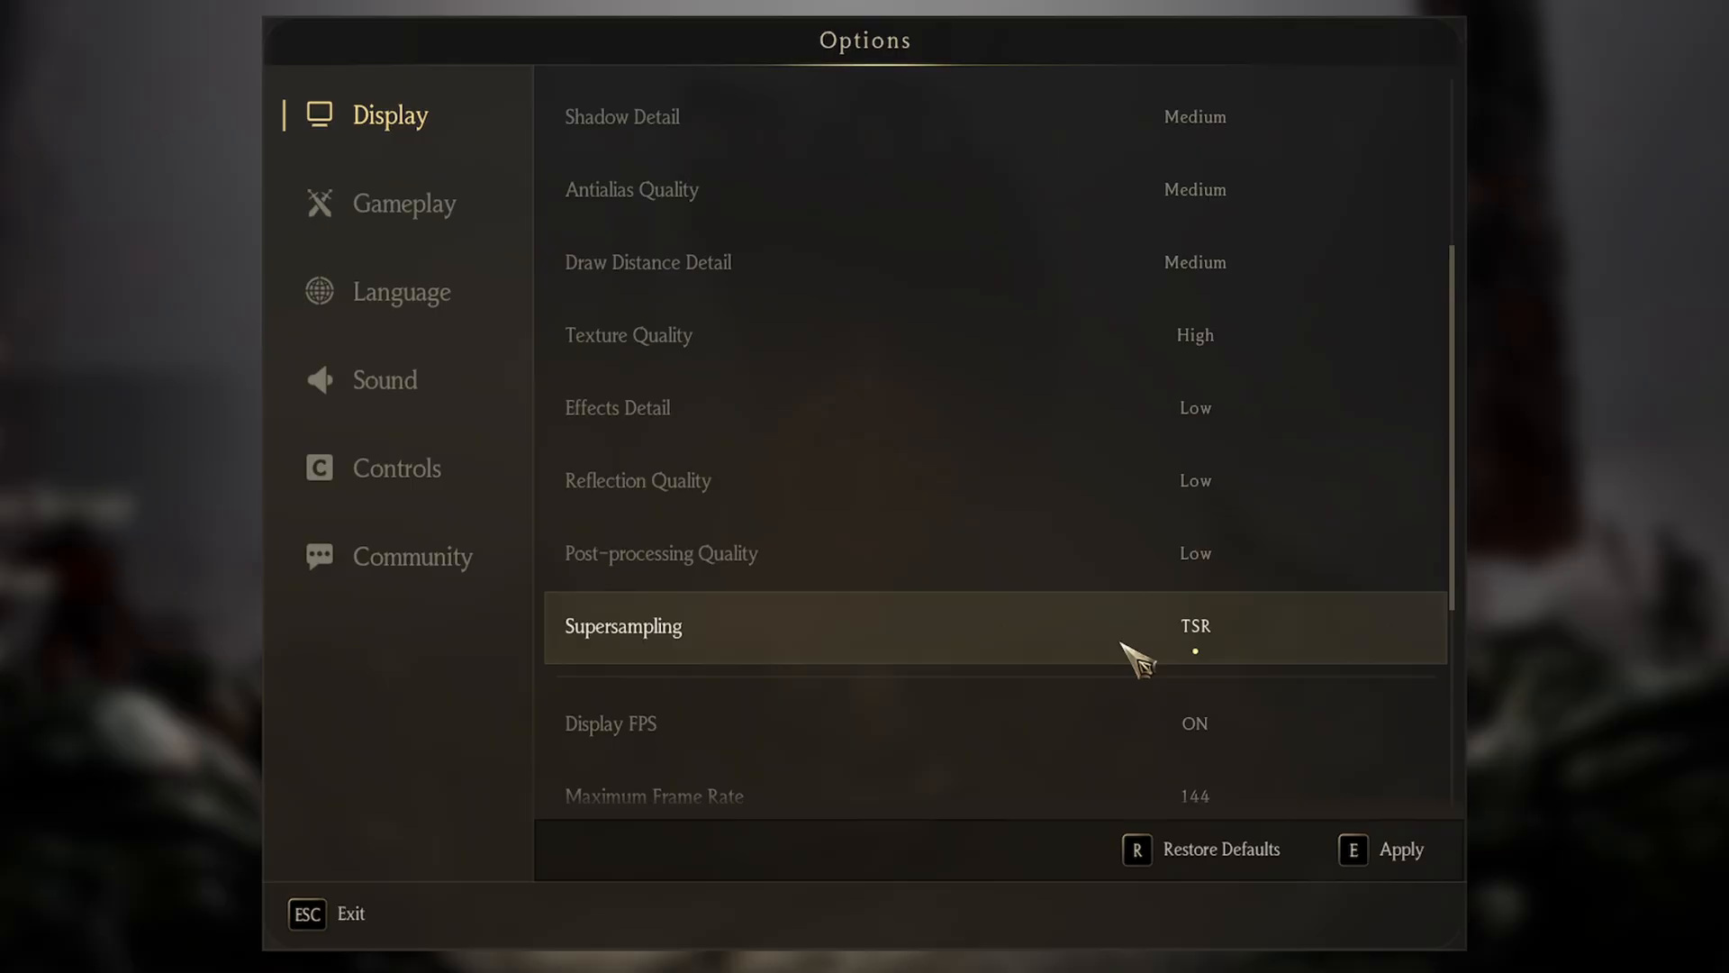
{"action": "scroll", "scroll_direction": "down", "scroll_amount": 3}
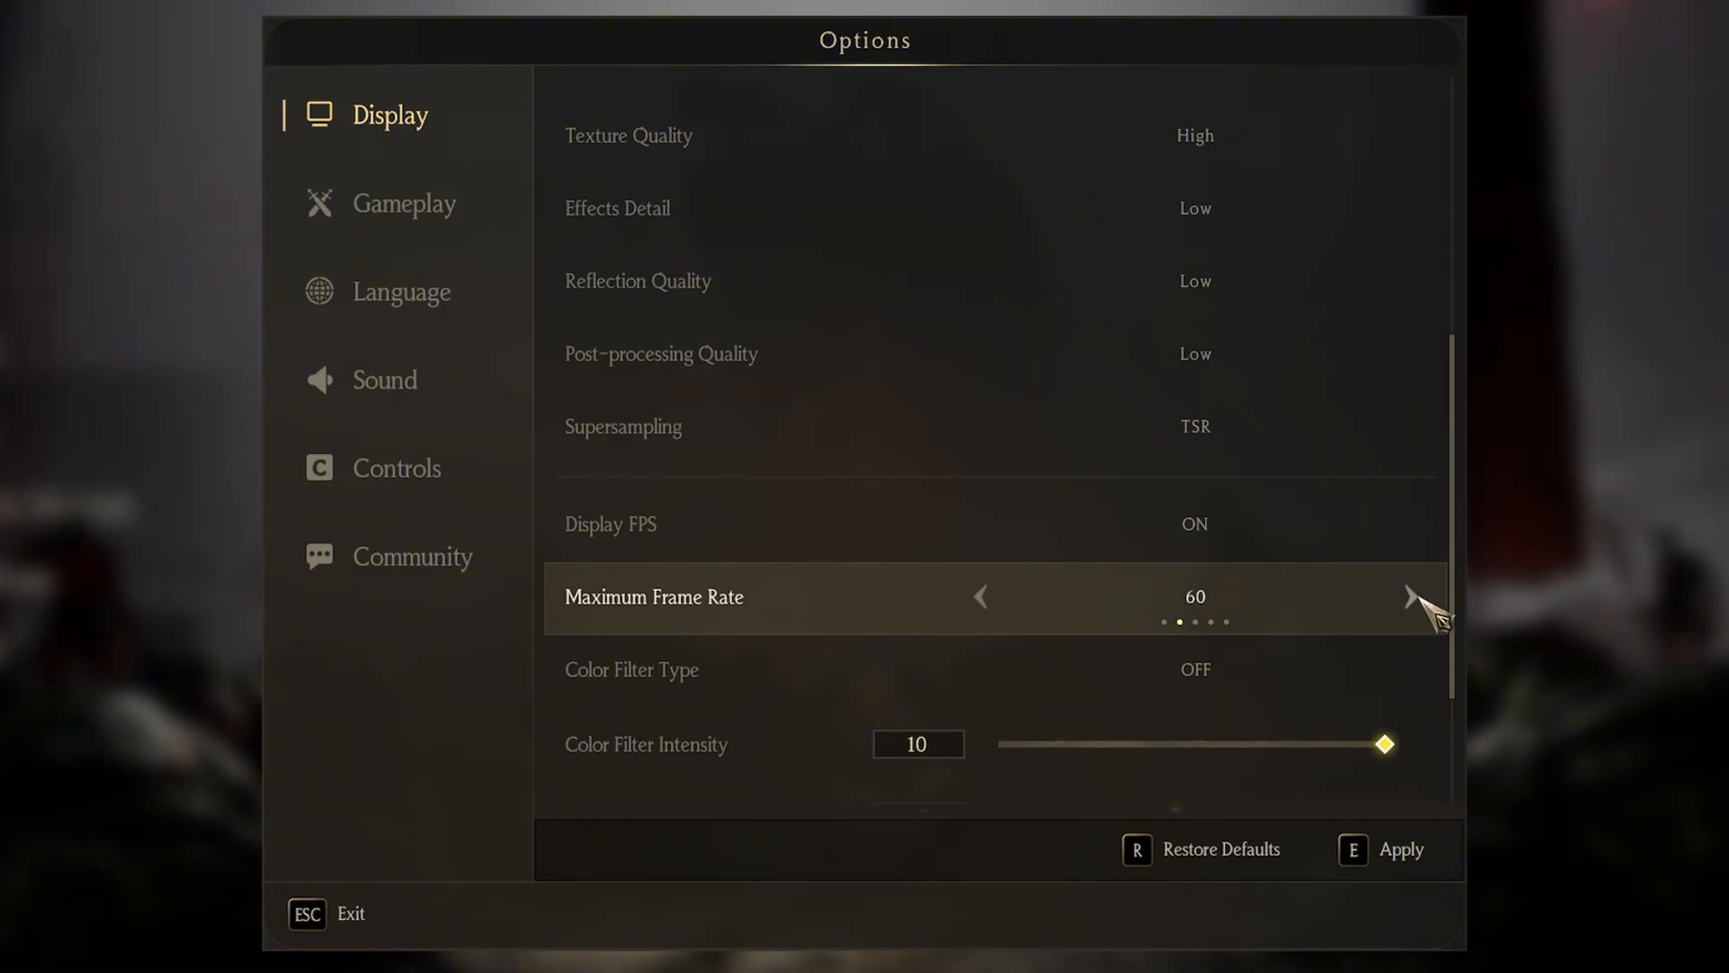
Step Maximum Frame Rate from 60 through 120 to 144
{"action": "left_click", "coordinate": [1419, 596]}
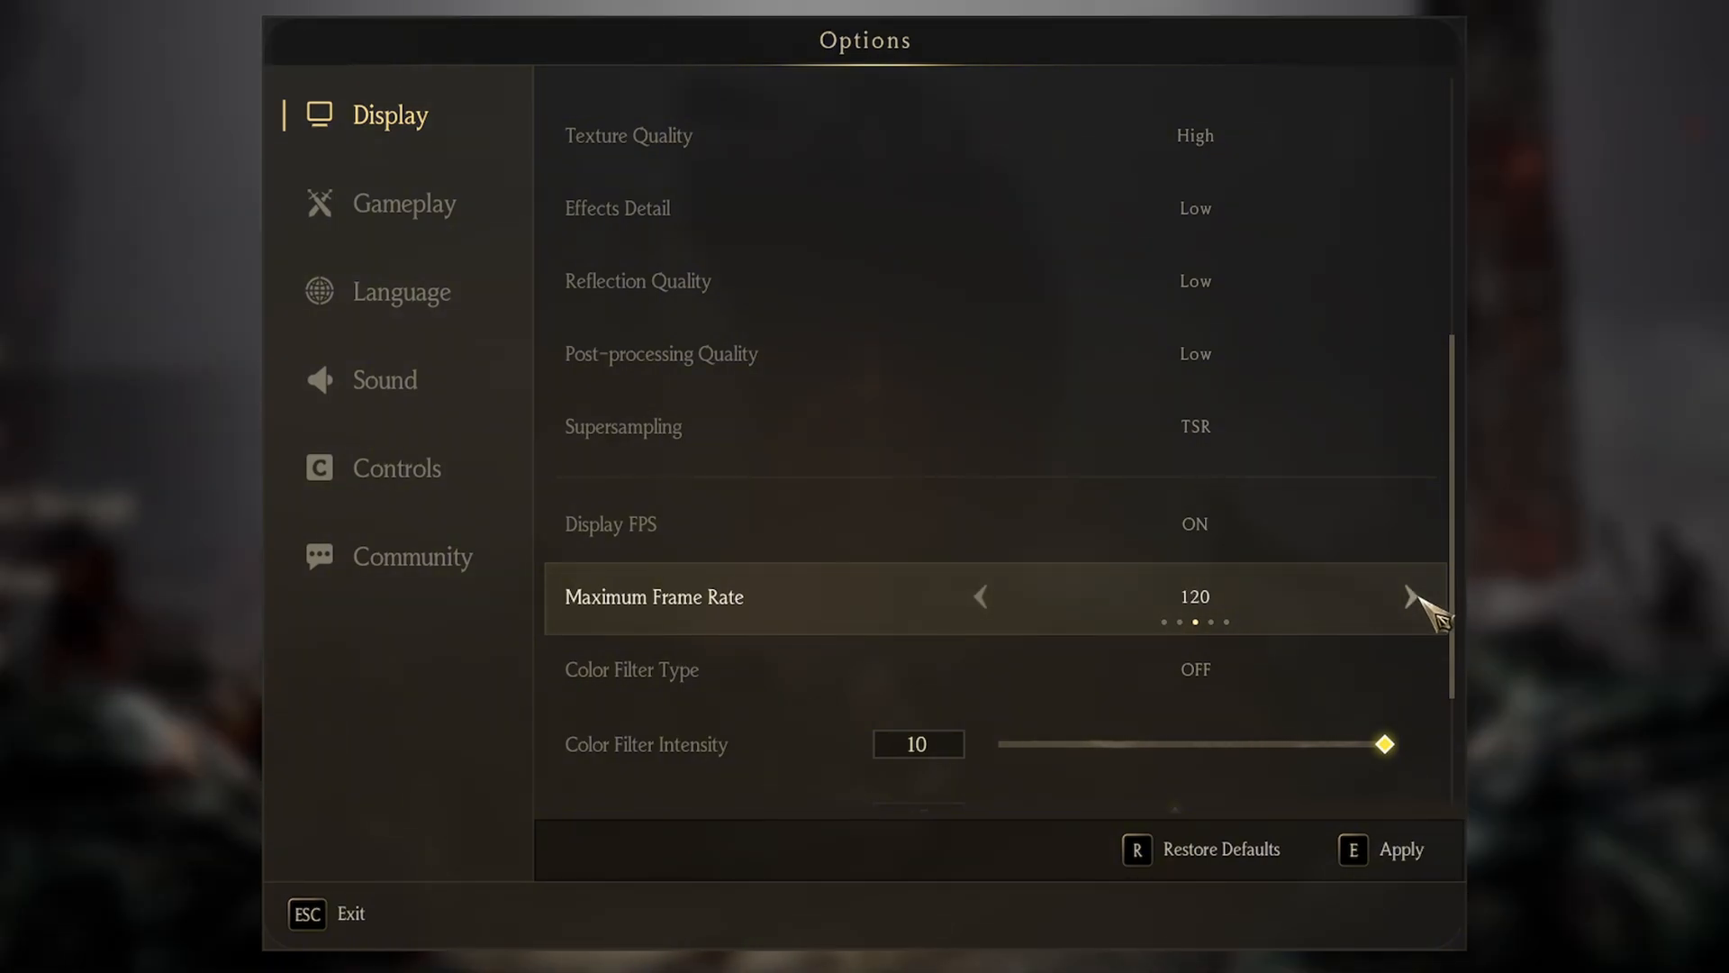
{"action": "left_click", "coordinate": [1419, 597]}
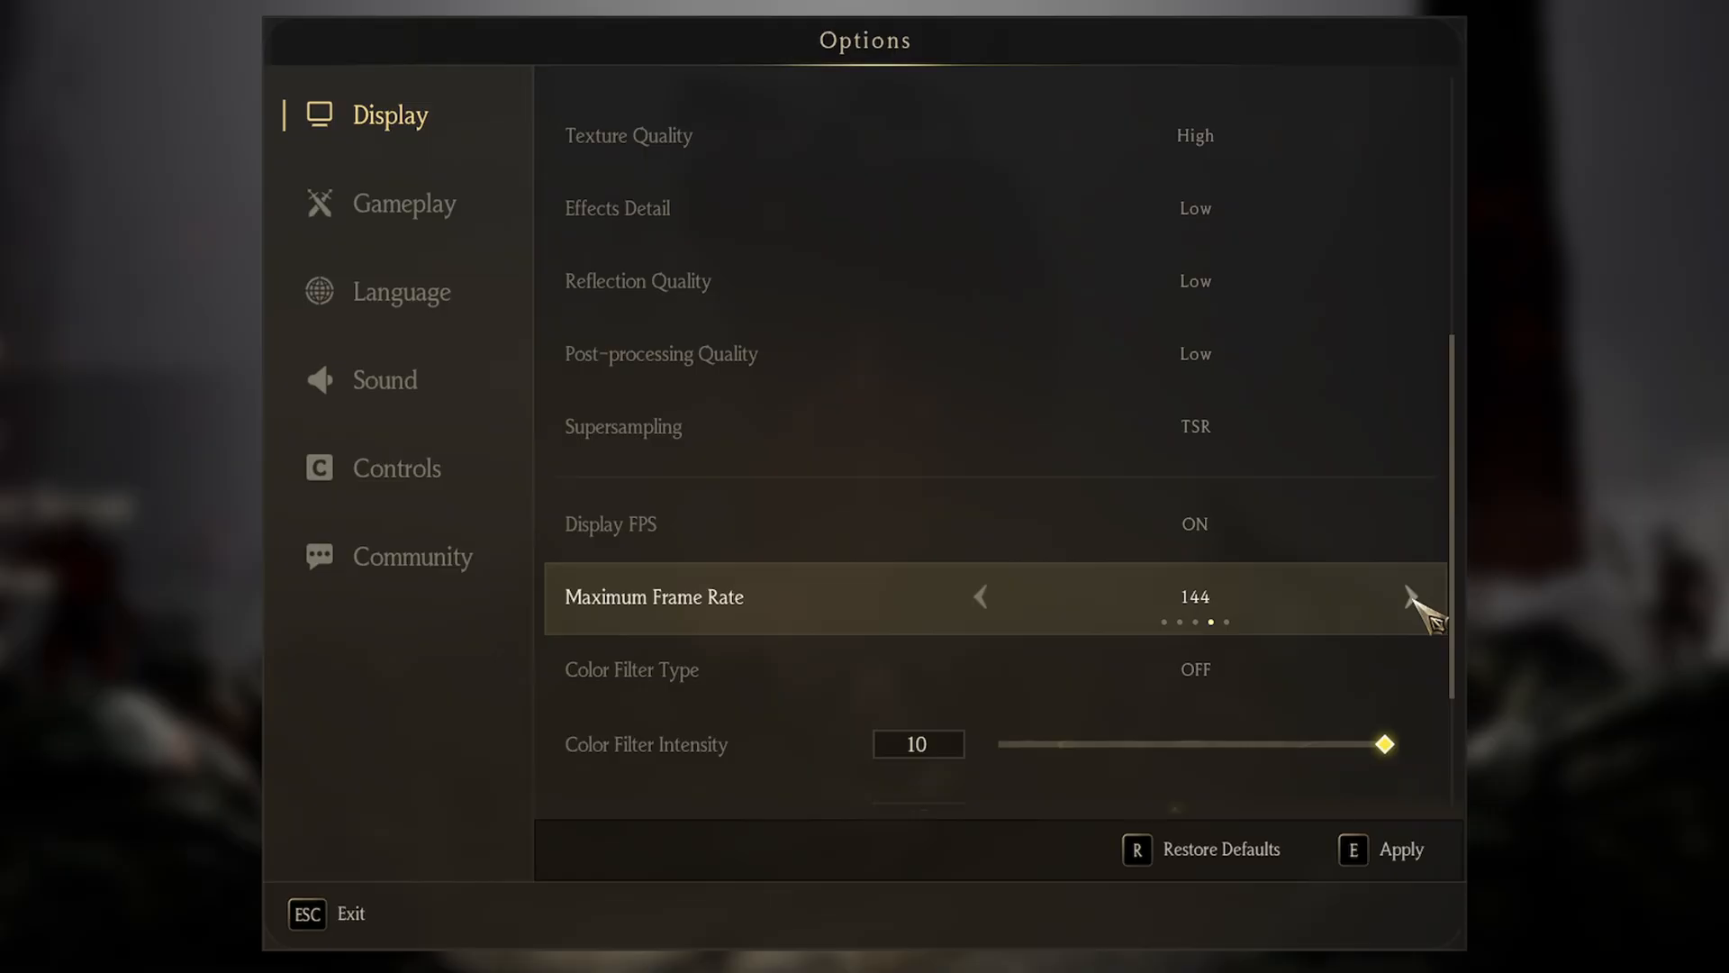
{"action": "scroll", "scroll_direction": "down", "scroll_amount": 3}
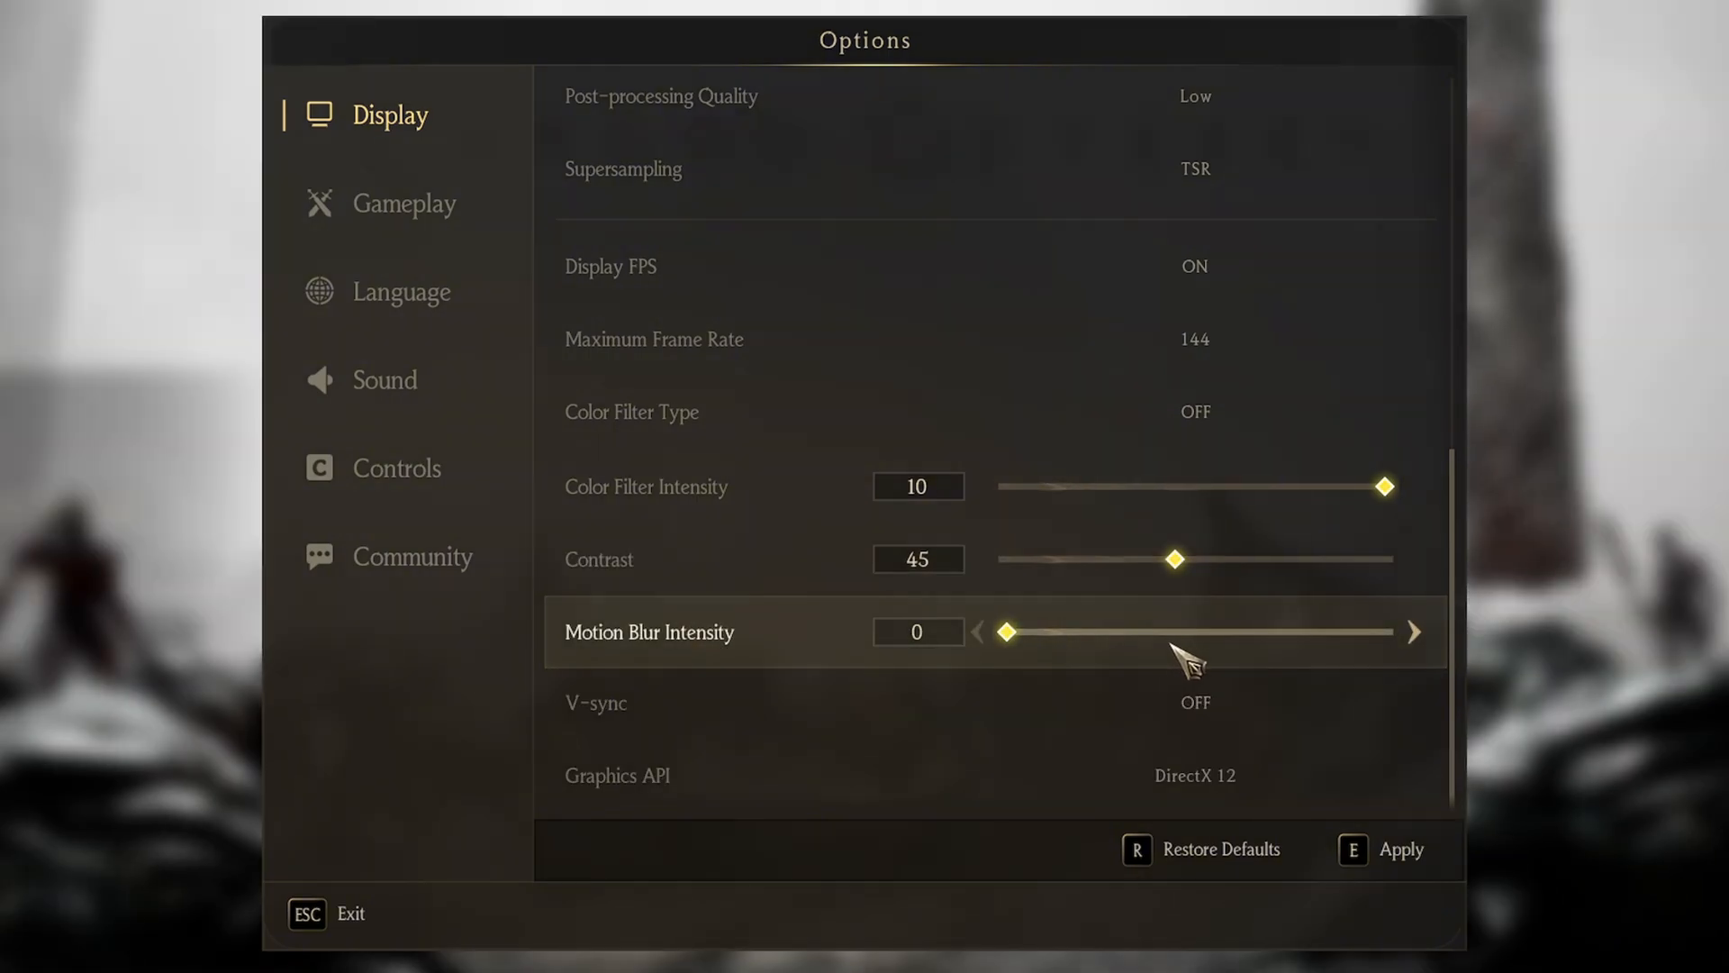
{"action": "mouse_move", "coordinate": [1367, 649]}
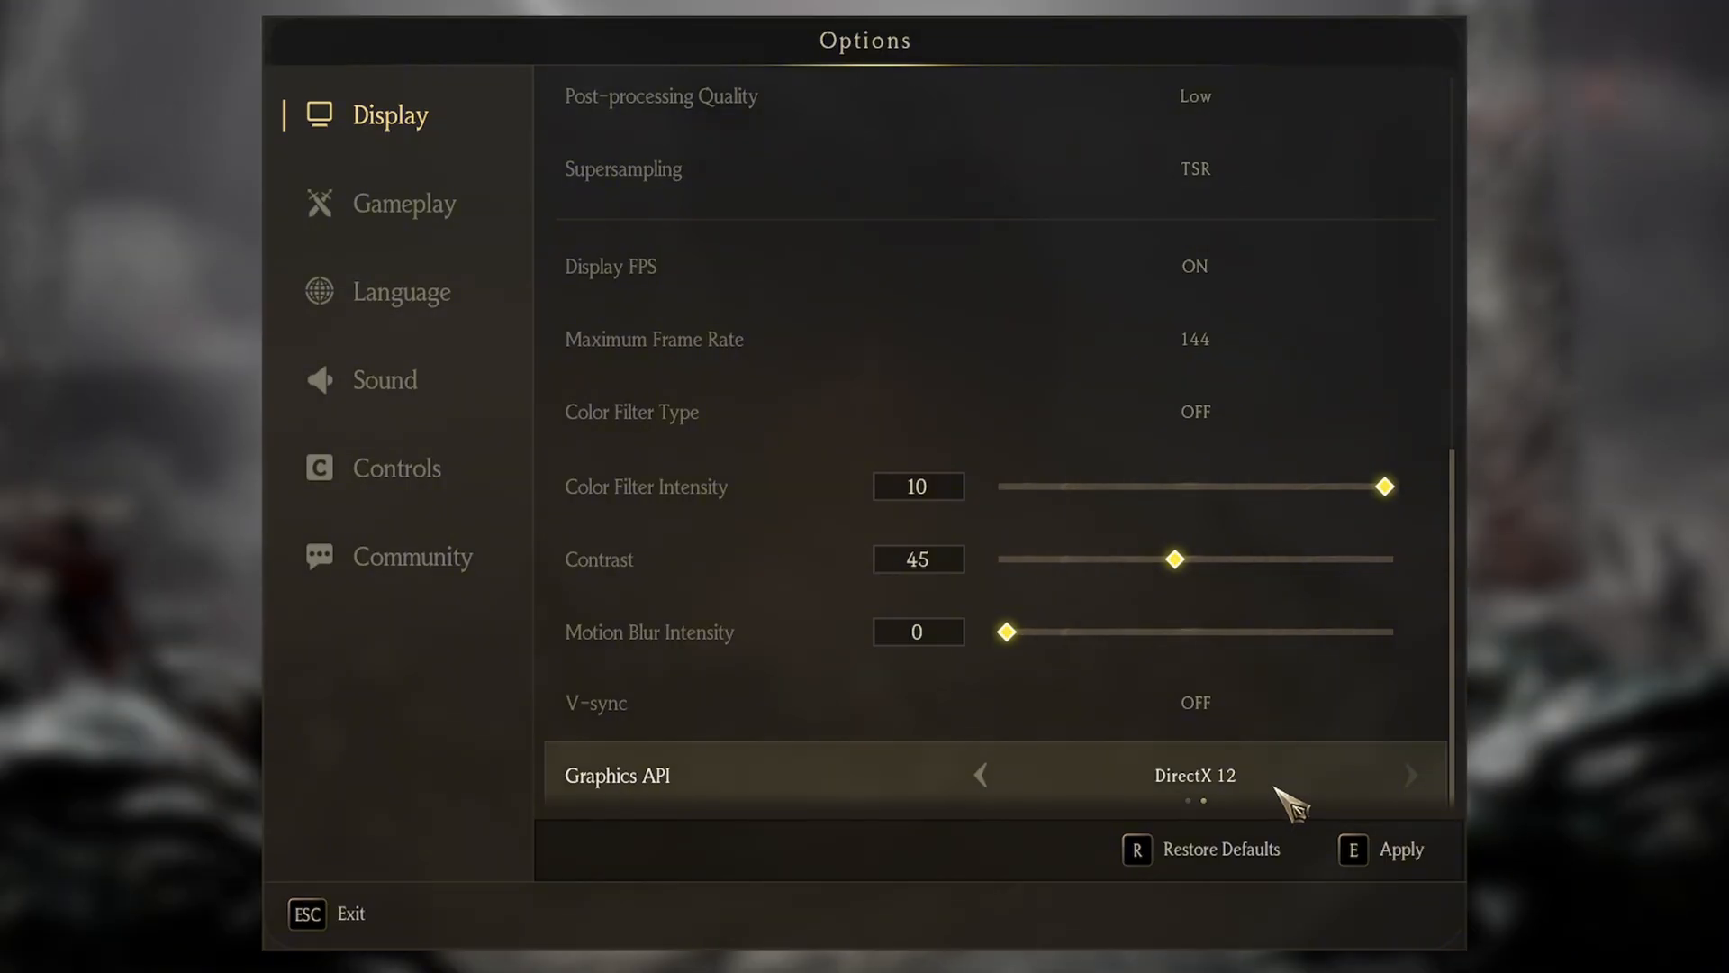
{"action": "mouse_move", "coordinate": [1246, 810]}
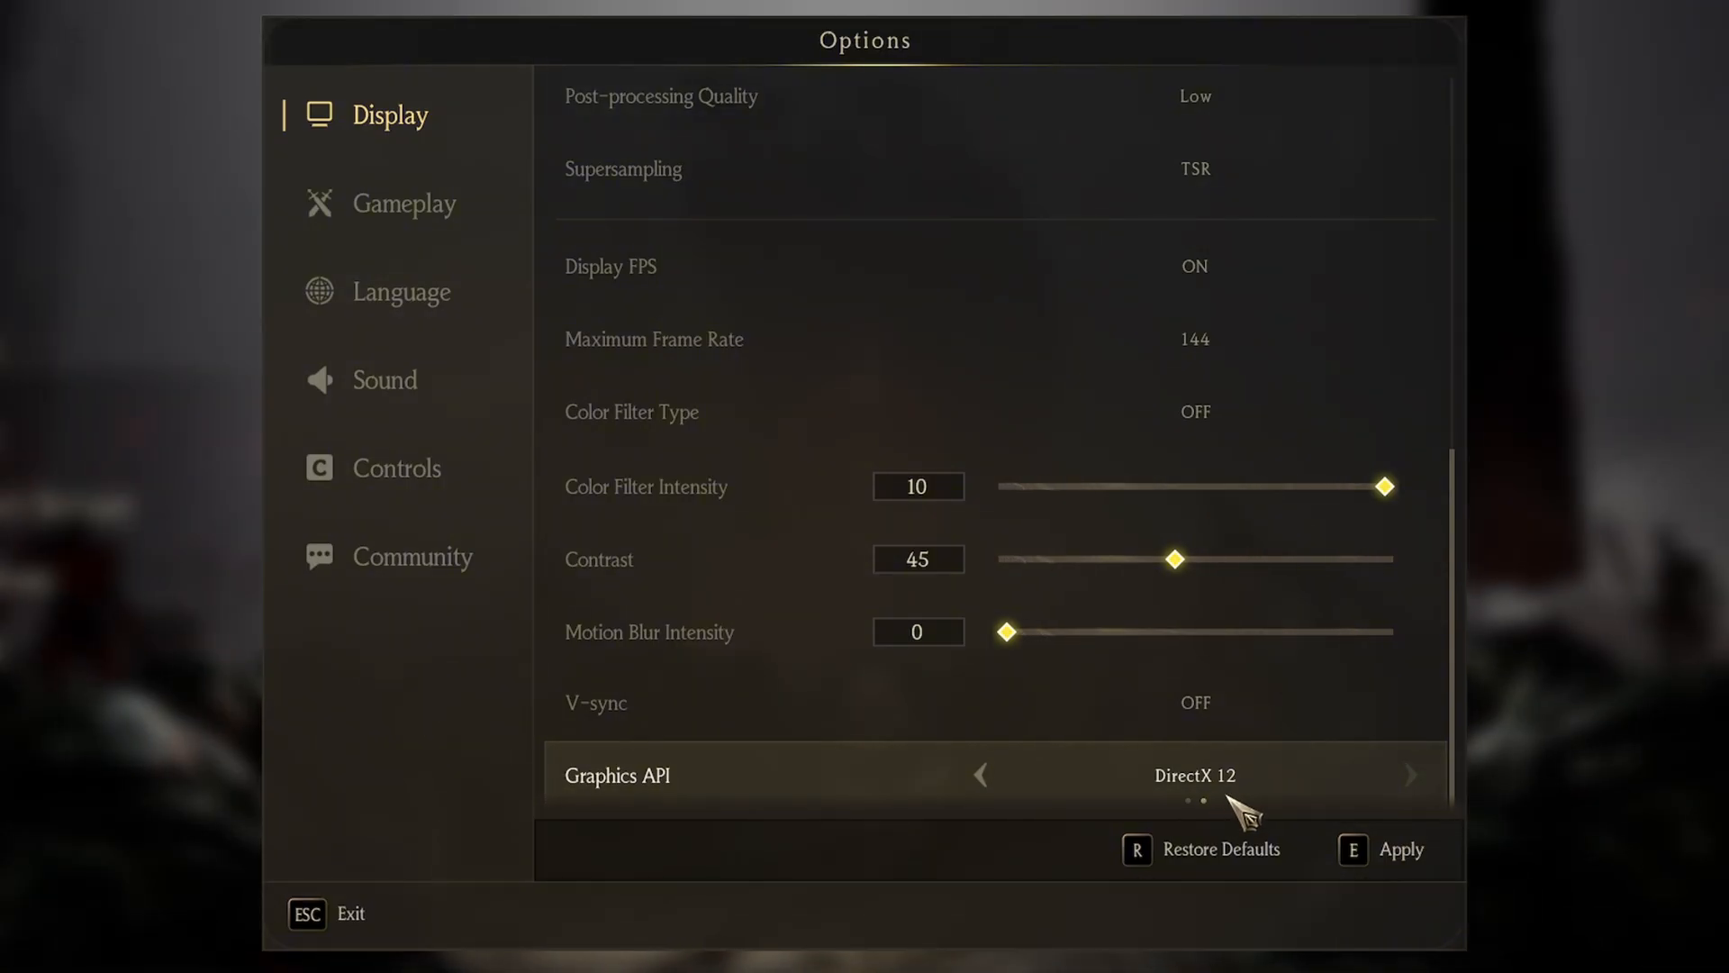